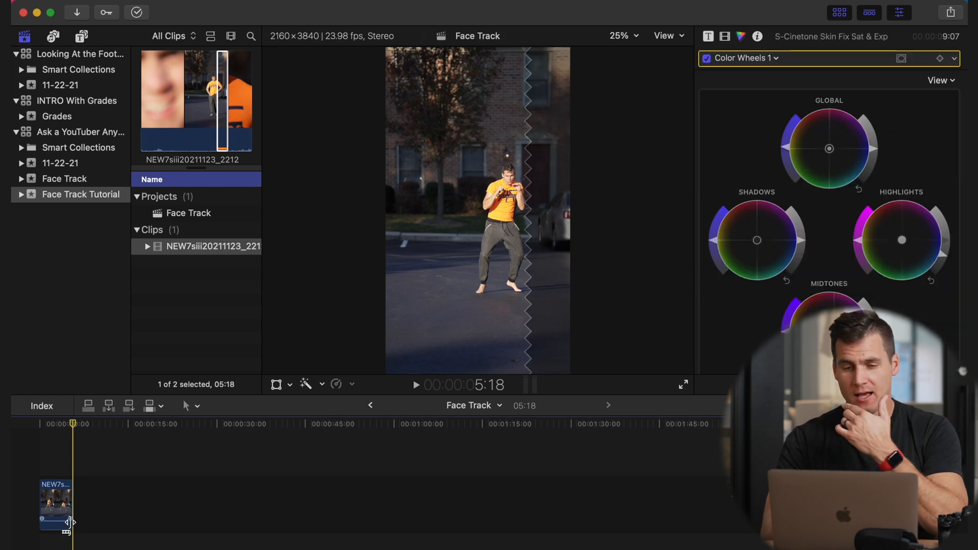
- Select the clip and set its Transform Scale (All) to 185% in the Video Inspector
left_click(55, 509)
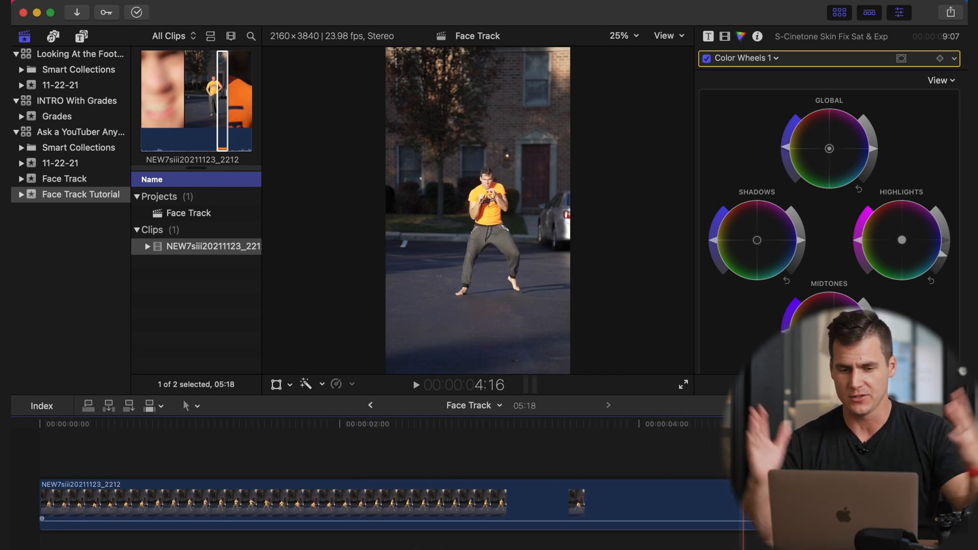
mouse_move(725, 36)
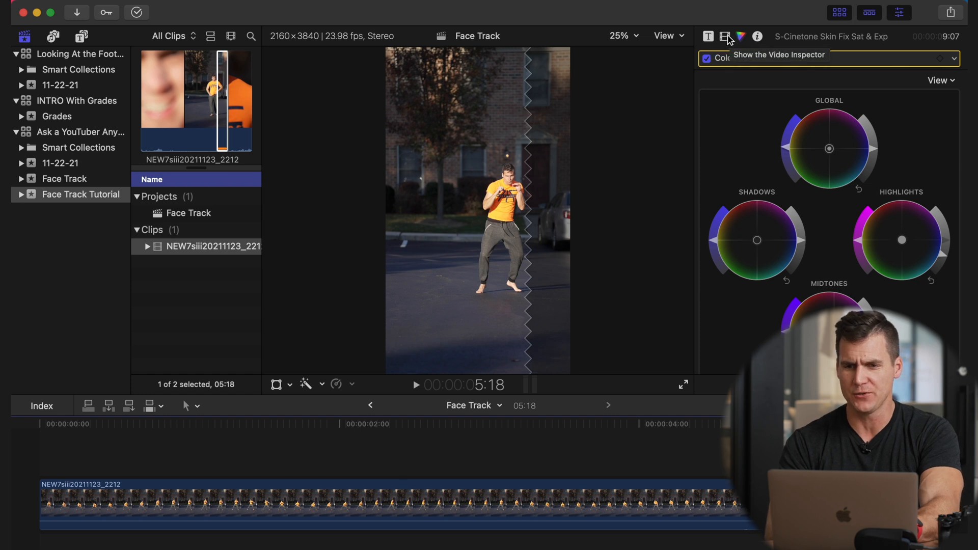
left_click(725, 37)
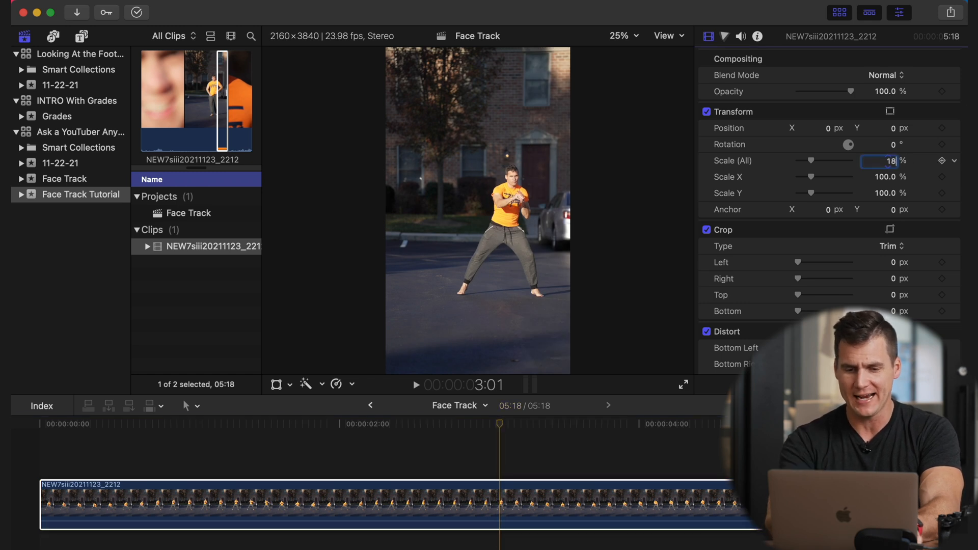
type("185")
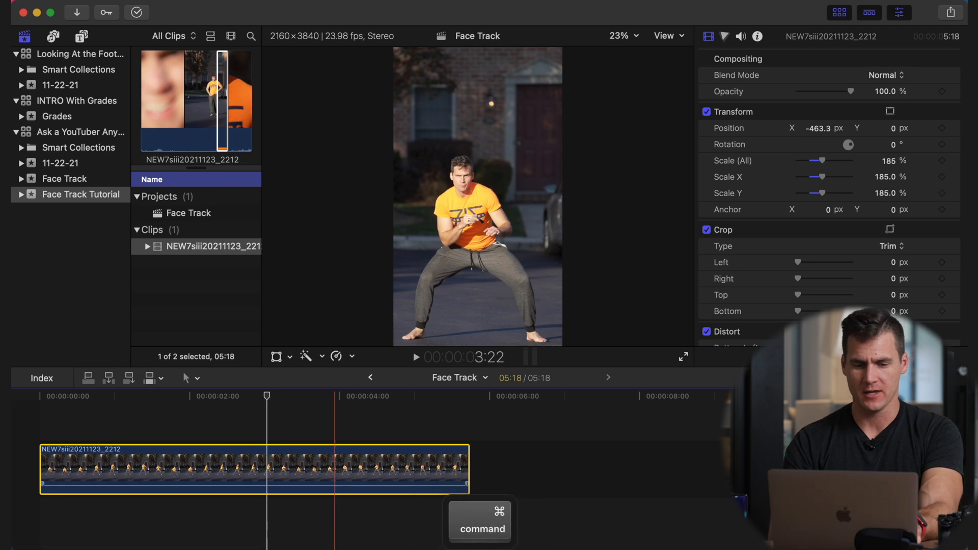
- Duplicate the clip later in the timeline and flip the first clip to -185% scale
key("cmd+v")
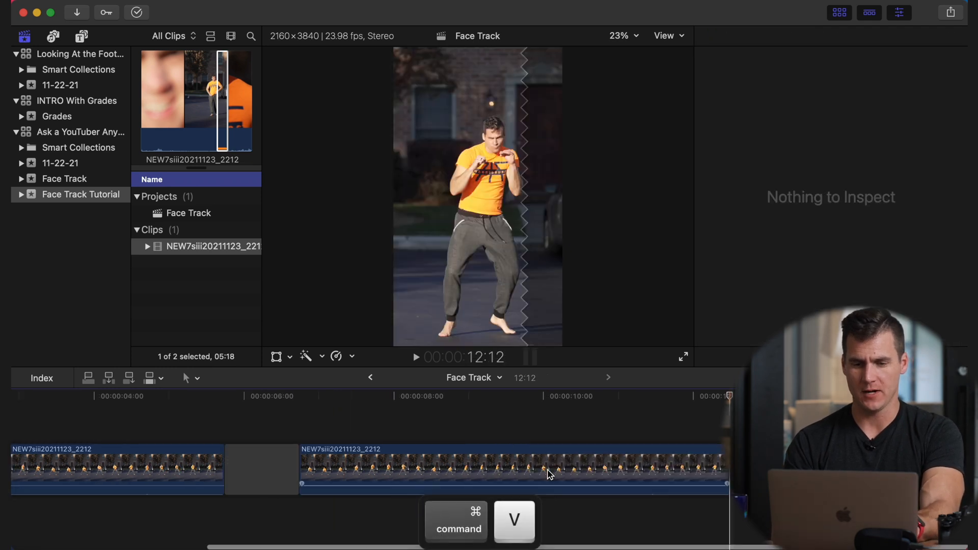
key("cmd+v")
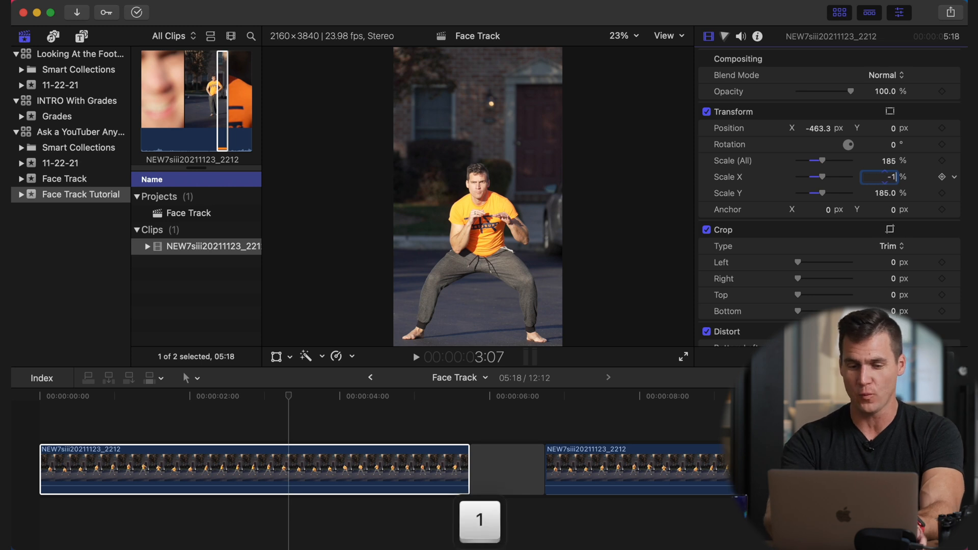
type("-185.0")
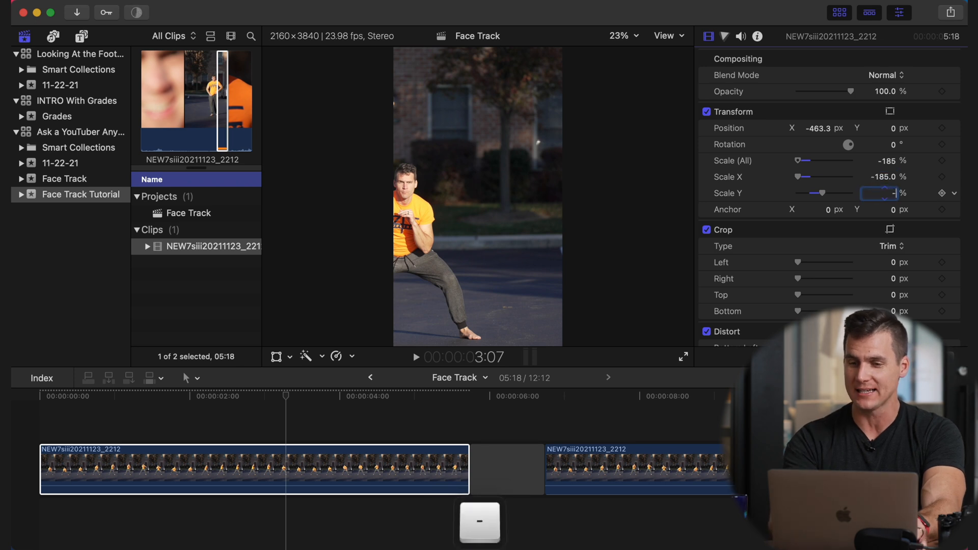
key("return")
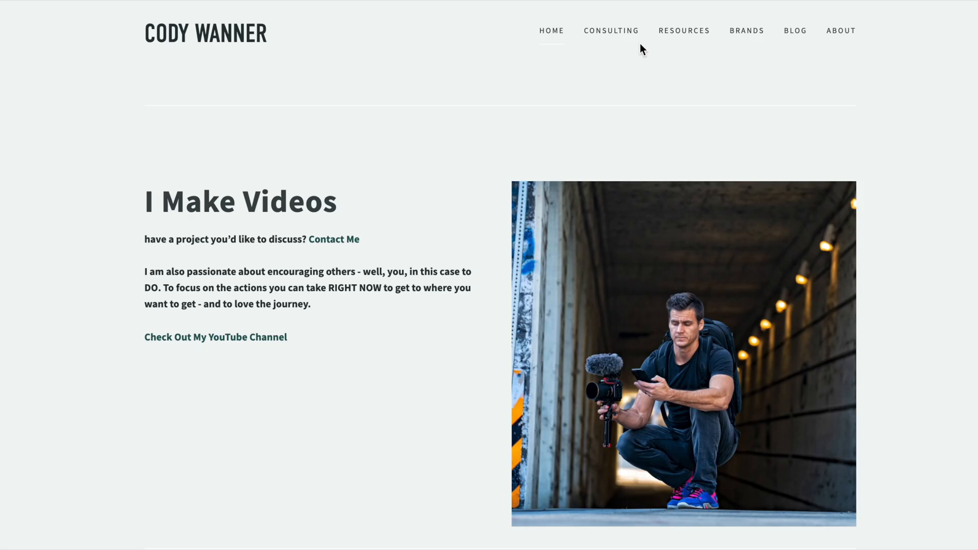
- View the Resources page on the Squarespace site and scroll through its listings
left_click(684, 31)
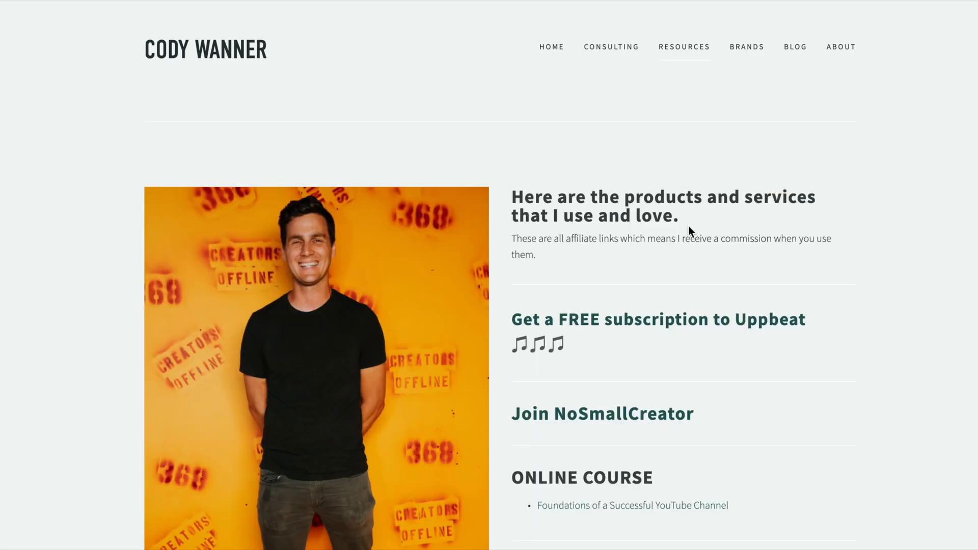
scroll("down", 3)
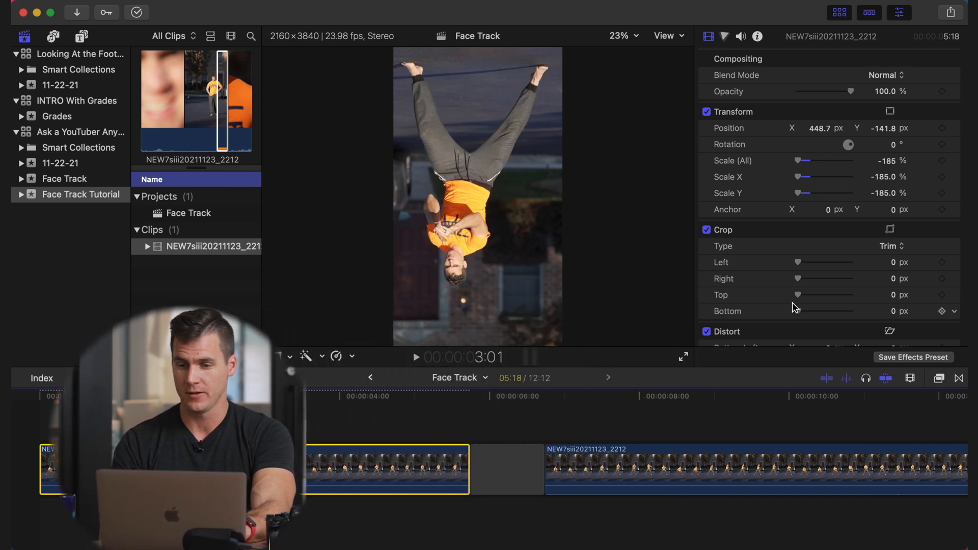
- Add an object tracker to the flipped clip, place it on the face and analyse its movement
scroll("down", 3)
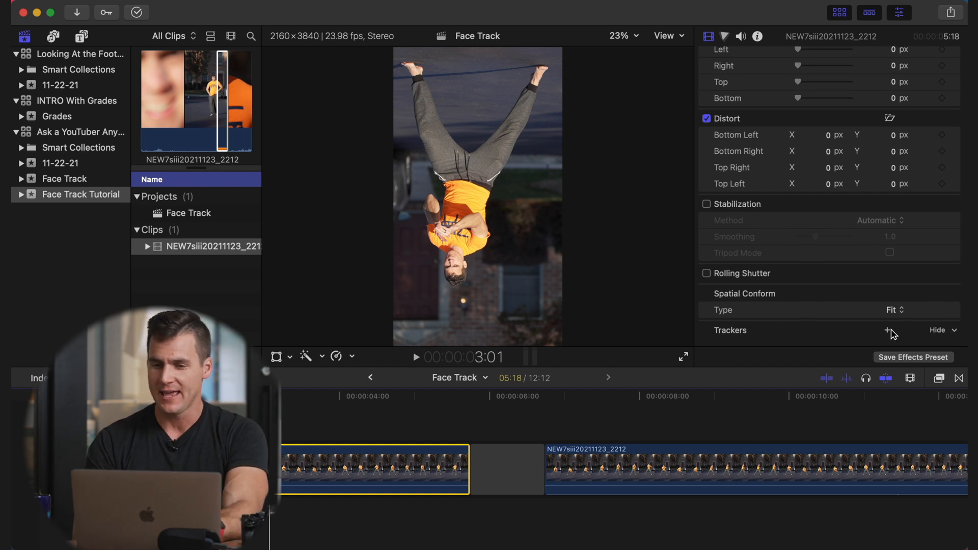
left_click(887, 330)
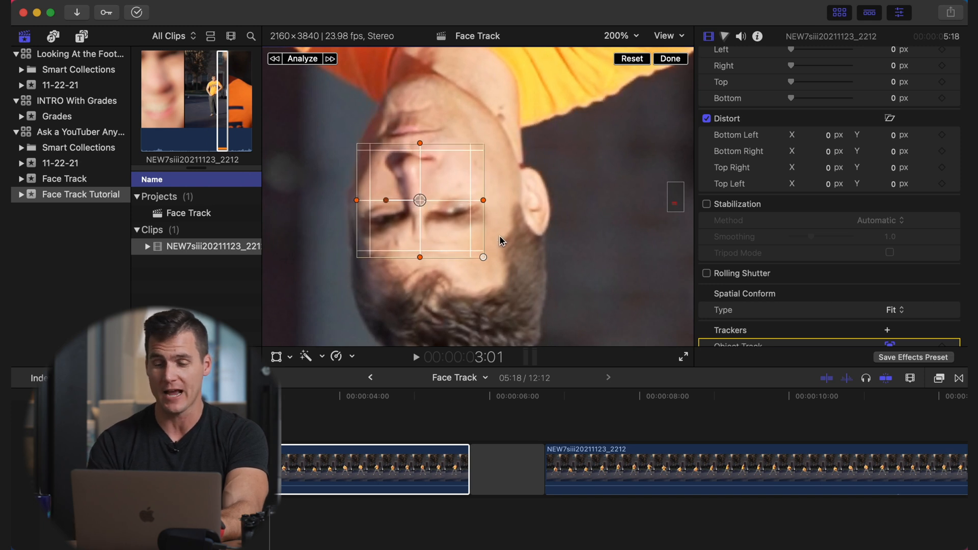
mouse_move(408, 155)
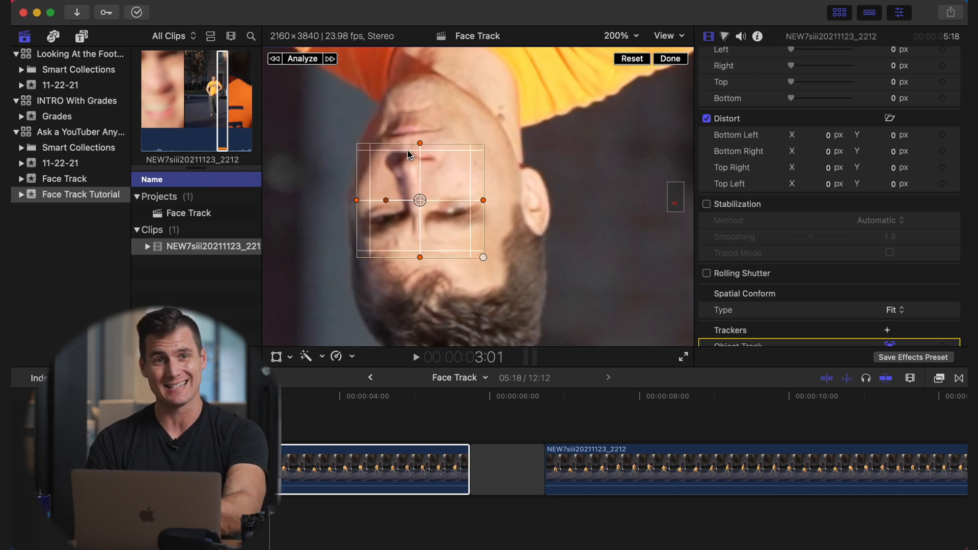
left_click(302, 59)
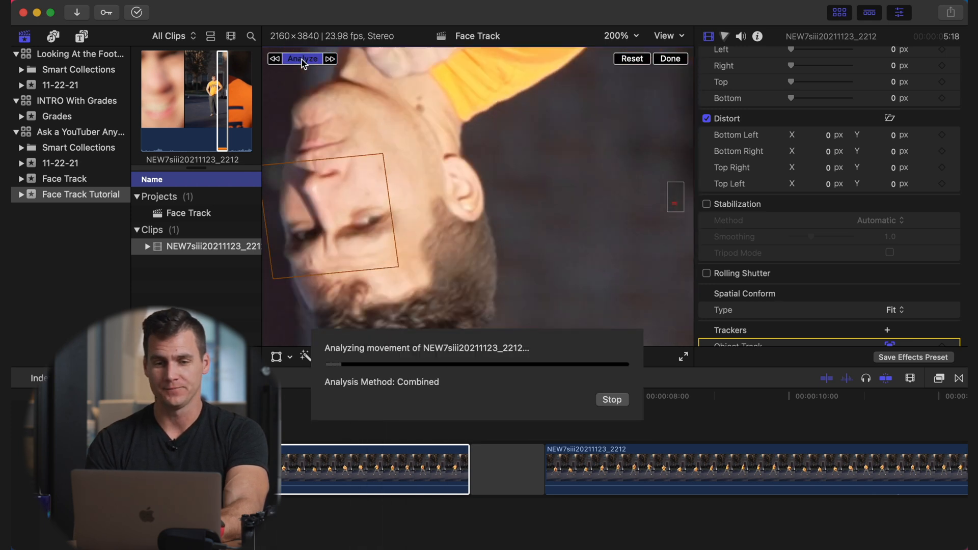
left_click(611, 400)
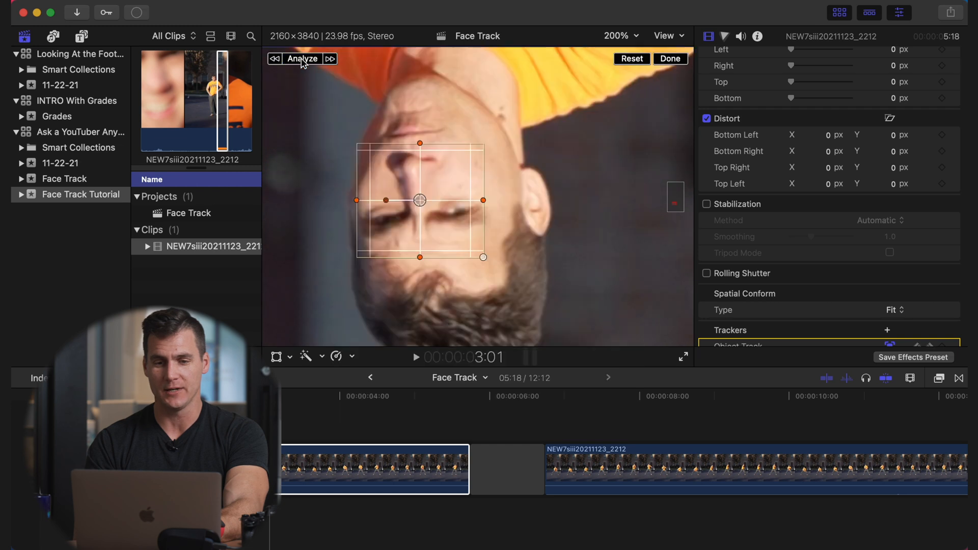
left_click(670, 59)
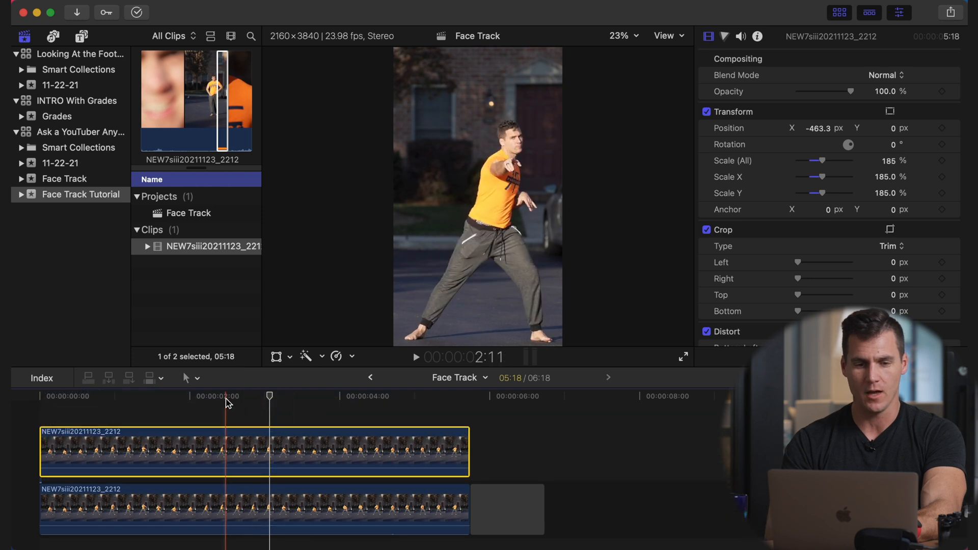
- Link the upper clip's Transform to the Object Track tracker so it follows the face
left_click(226, 396)
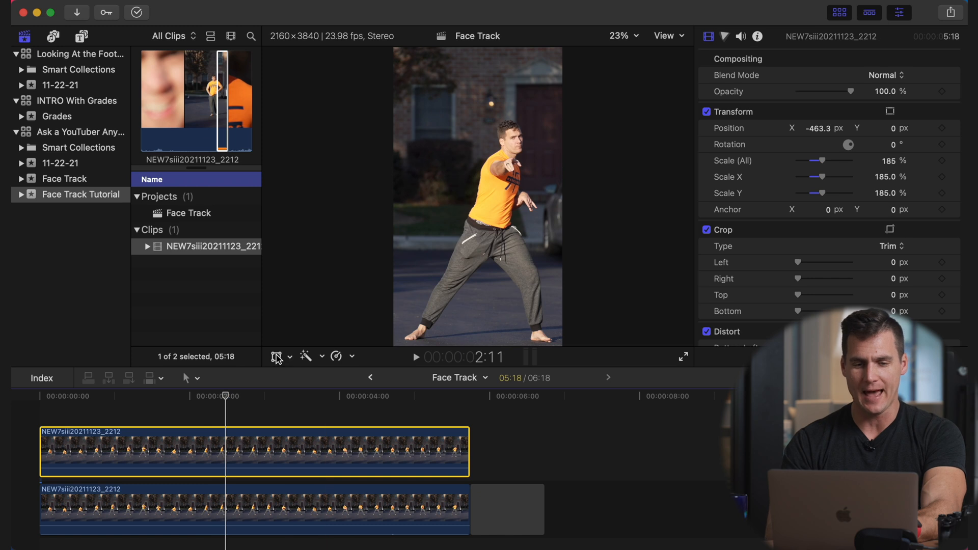
mouse_move(277, 356)
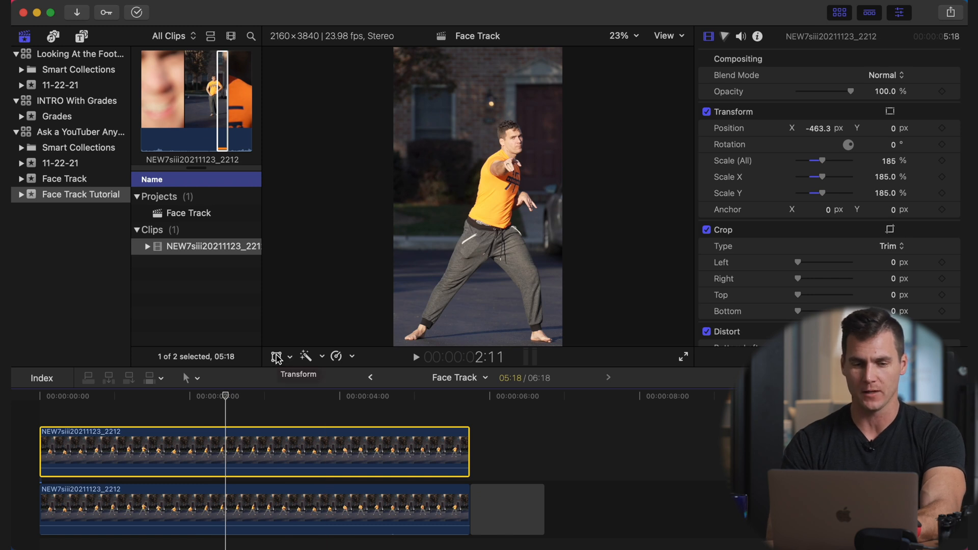
left_click(278, 356)
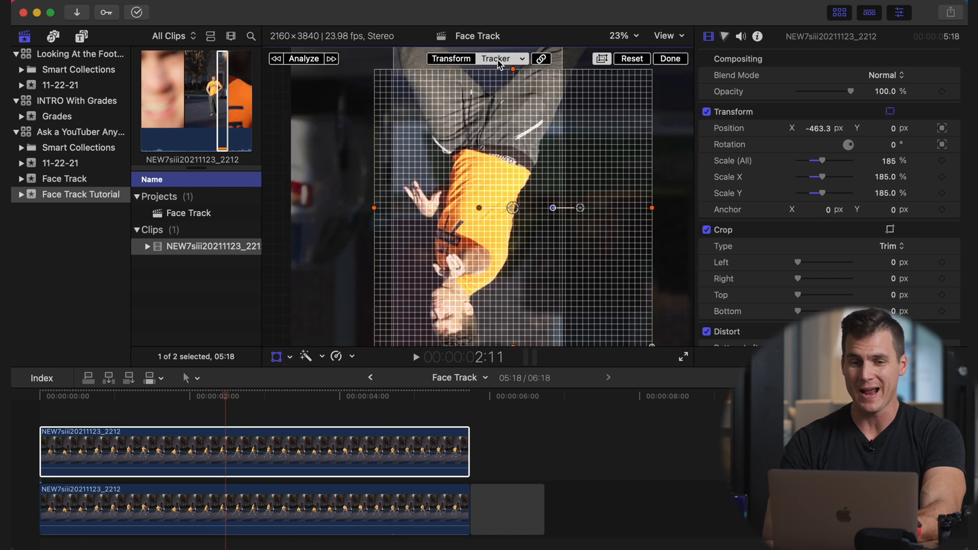
mouse_move(530, 190)
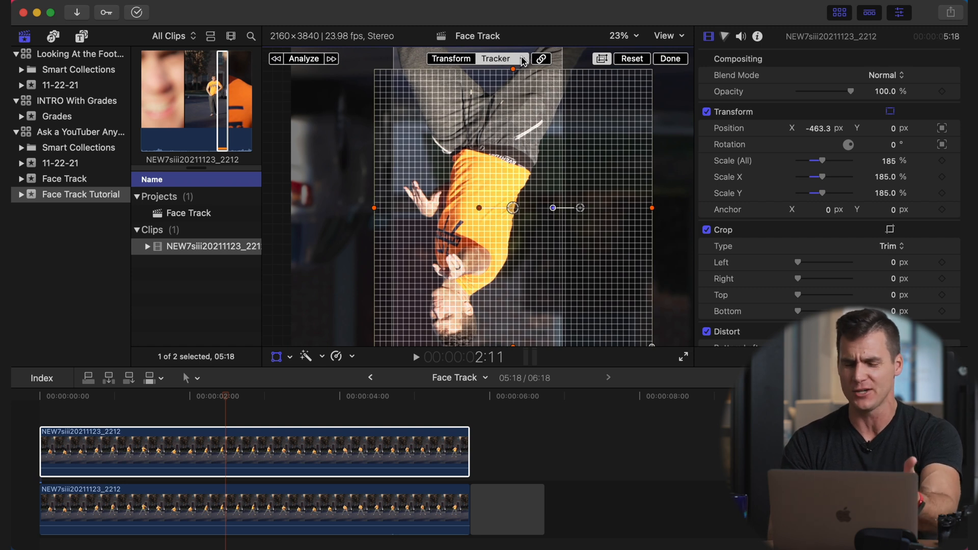
left_click(541, 59)
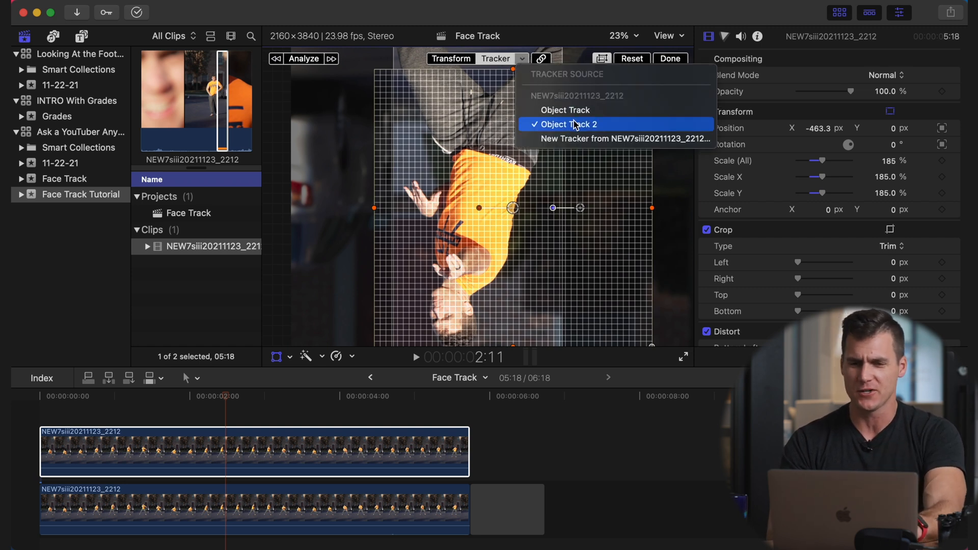
mouse_move(566, 110)
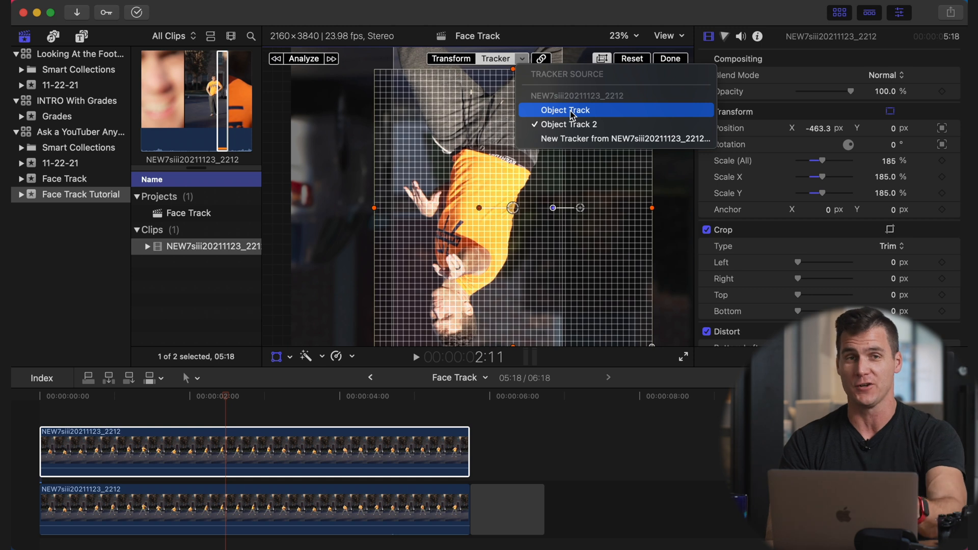
left_click(564, 110)
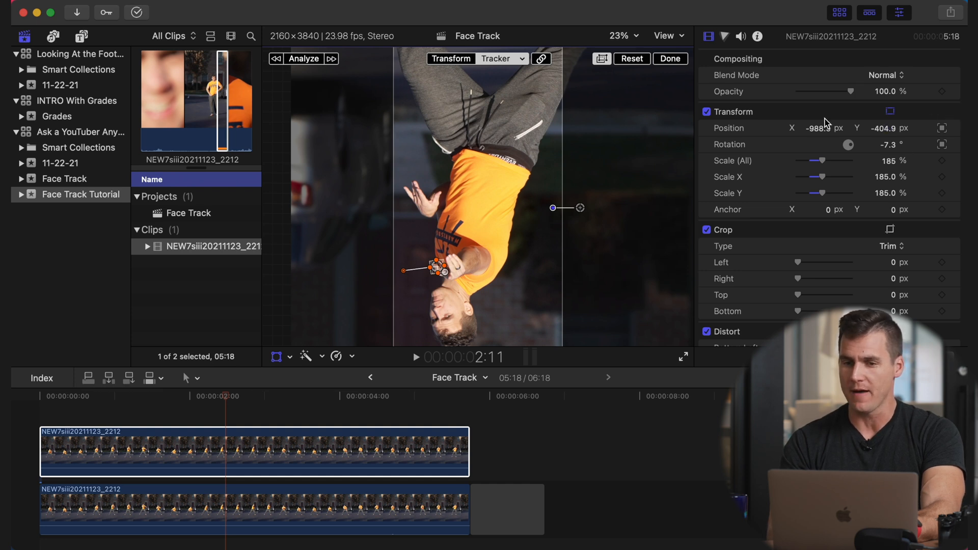
mouse_move(753, 110)
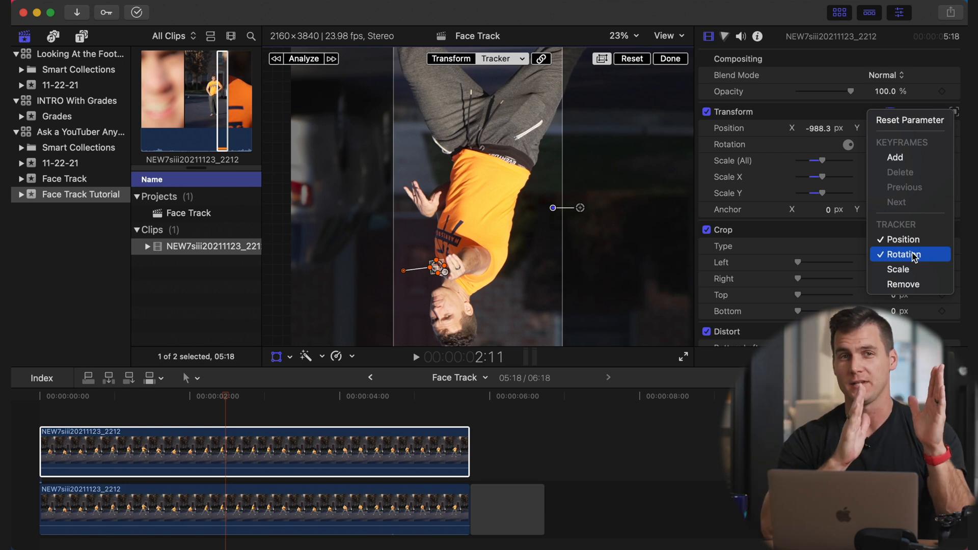
- Uncheck Rotation in the tracker menu so only Position follows the face track
left_click(902, 255)
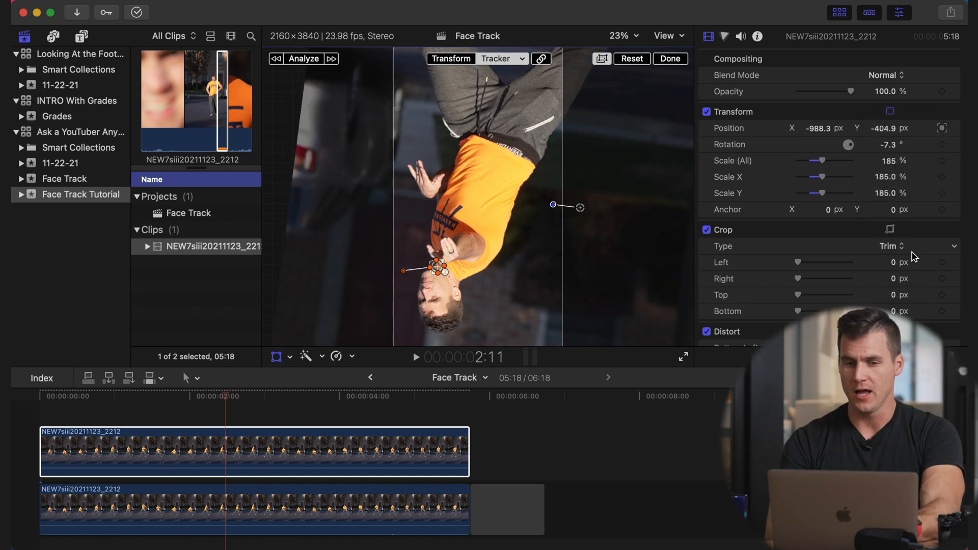
left_click(708, 112)
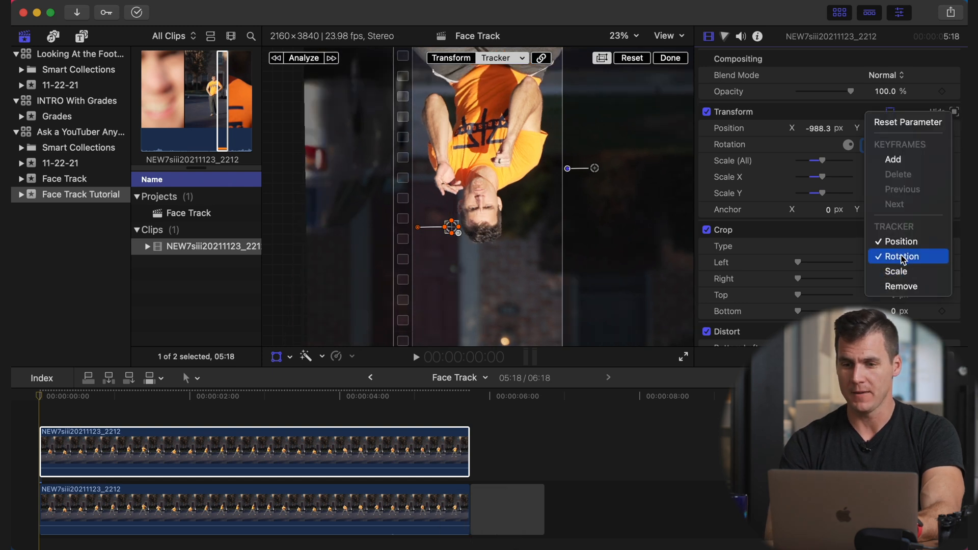
left_click(902, 256)
type("-")
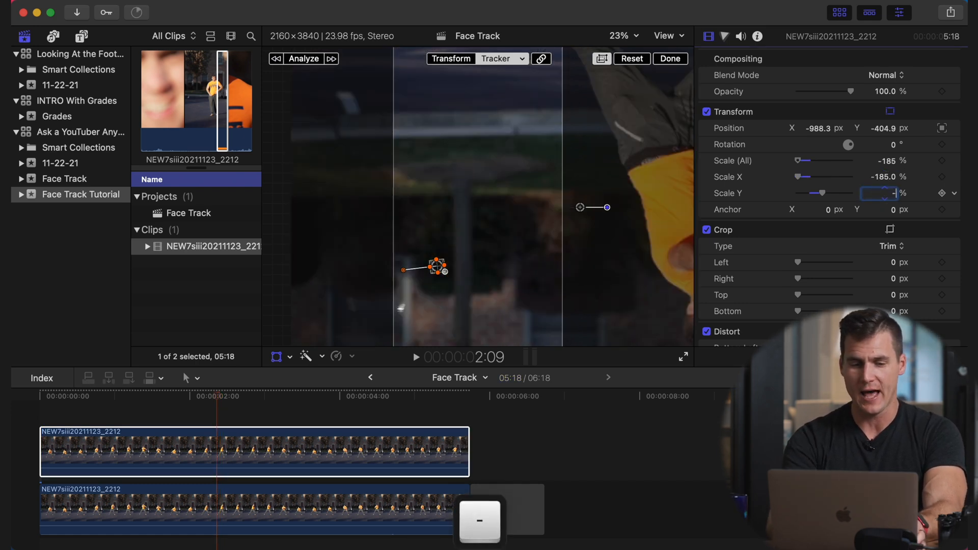
- Set the duplicate's scale to -100% so it stands upright, return to the clip start and finish the edit
key("return")
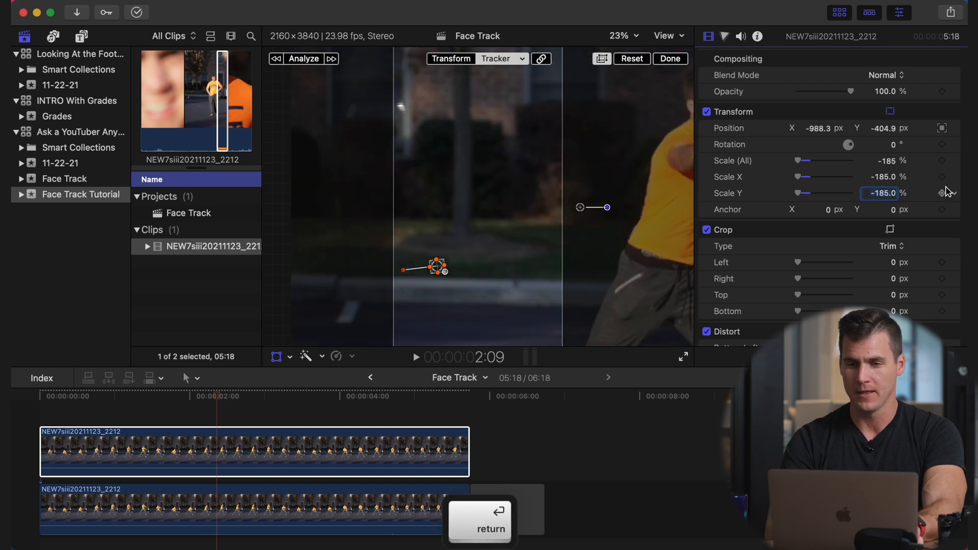
type("-100")
key("return")
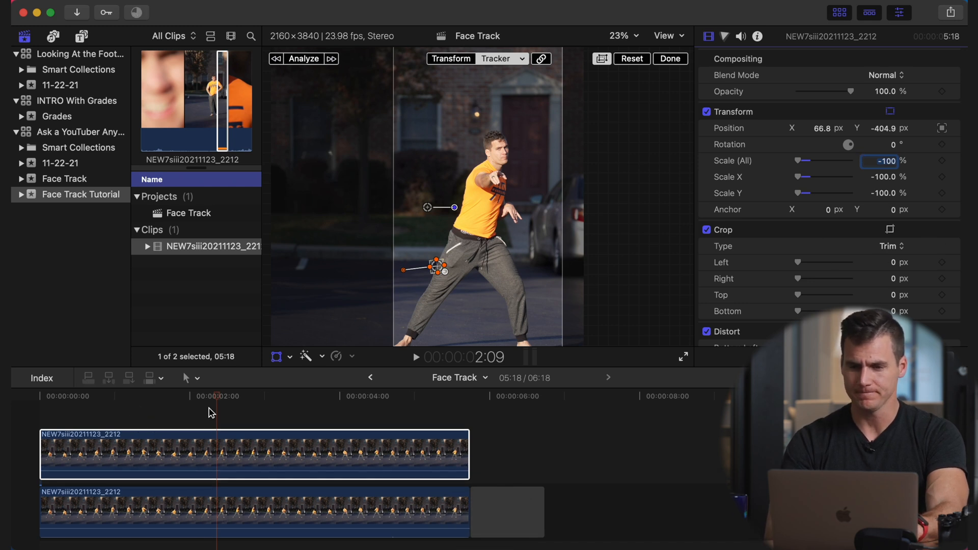
left_click(144, 396)
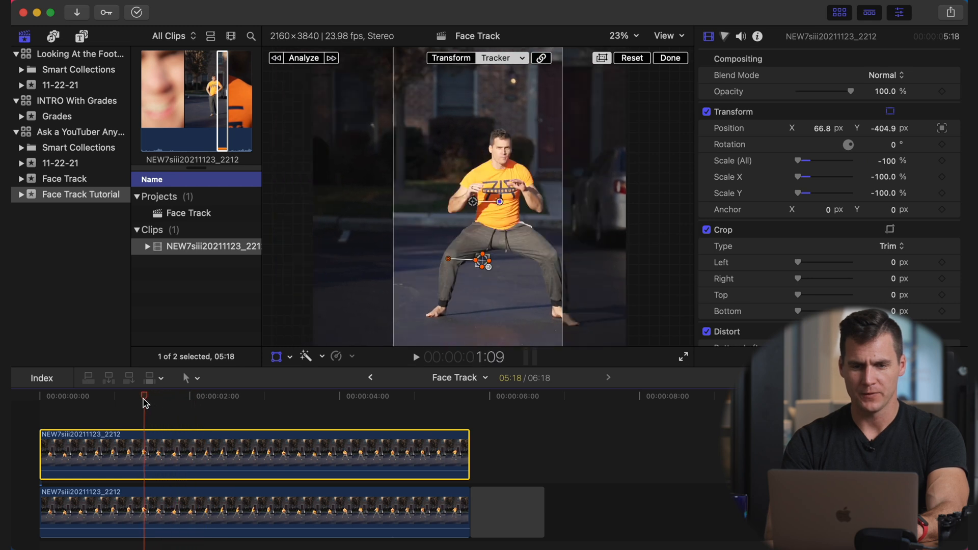
left_click(271, 396)
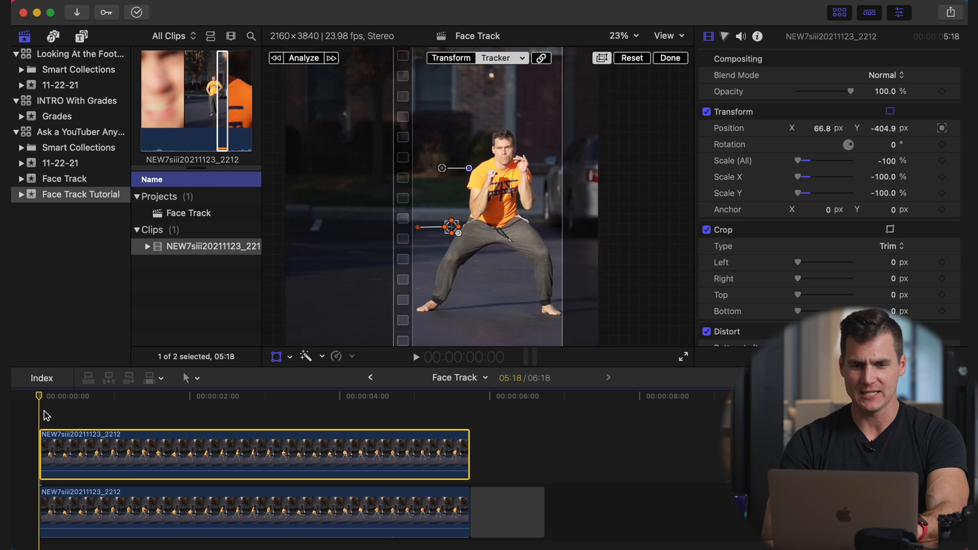
left_click(669, 57)
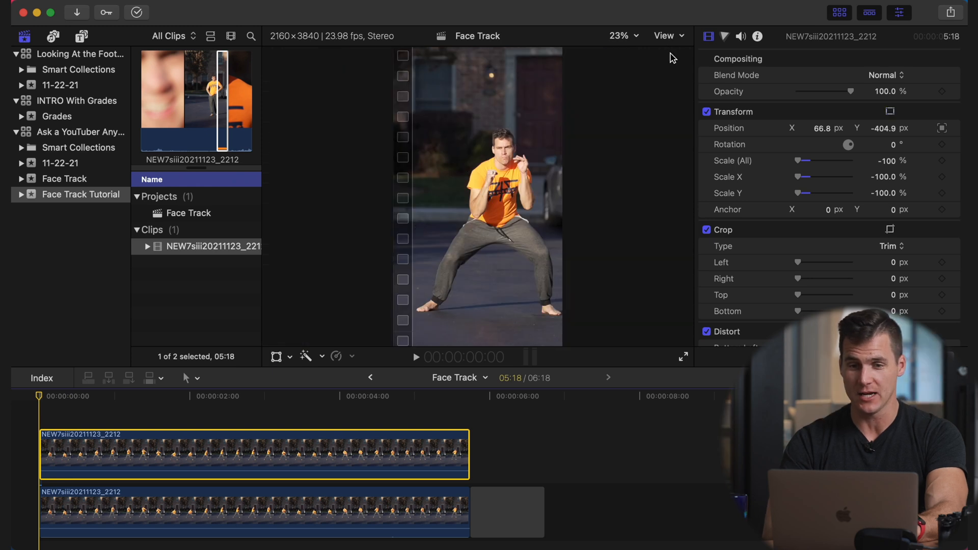
- Show the horizon guide, centre the subject with Position X, hide the guide and review playback
left_click(663, 36)
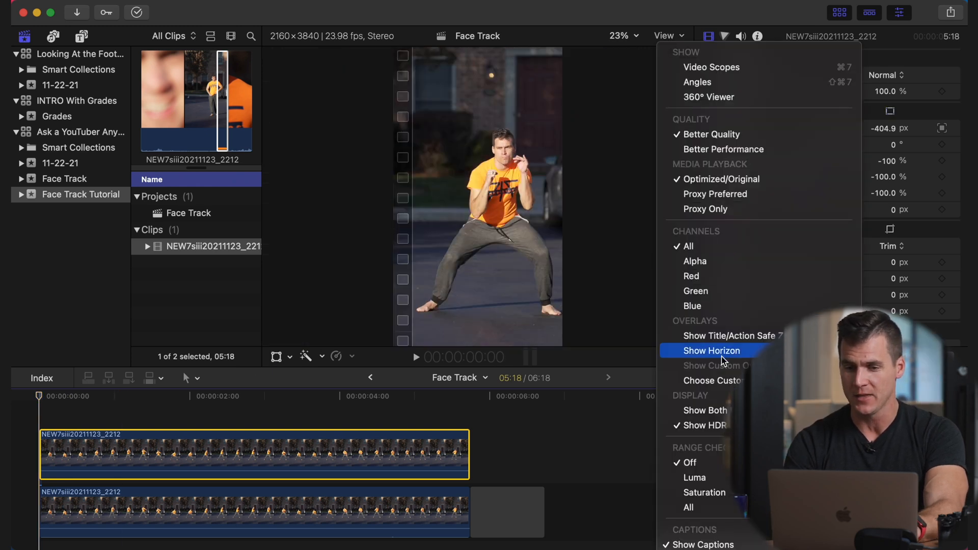
left_click(713, 351)
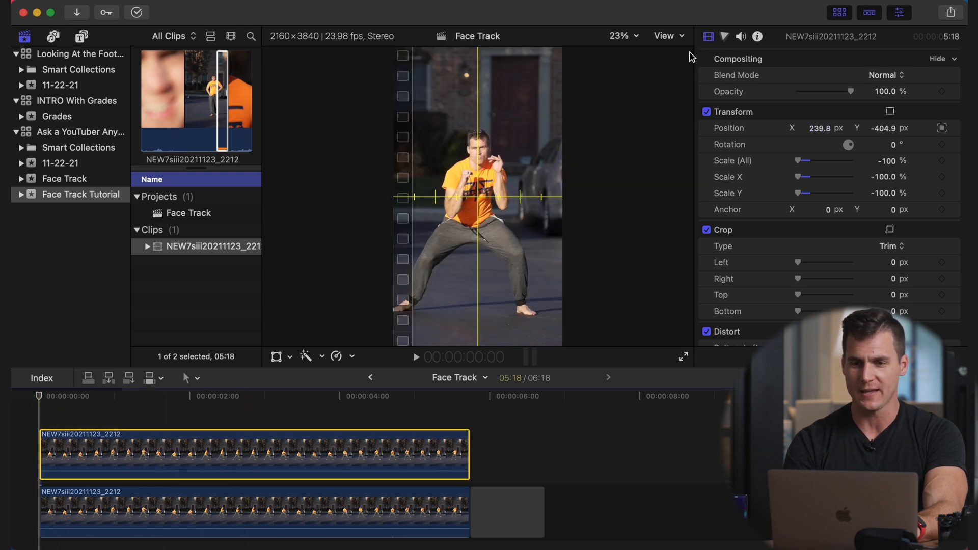
left_click(669, 35)
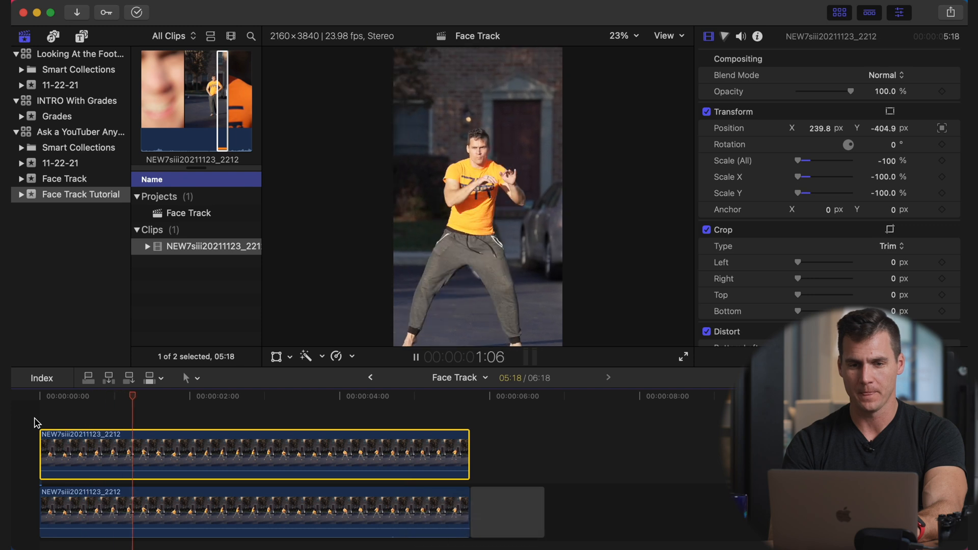
key("space")
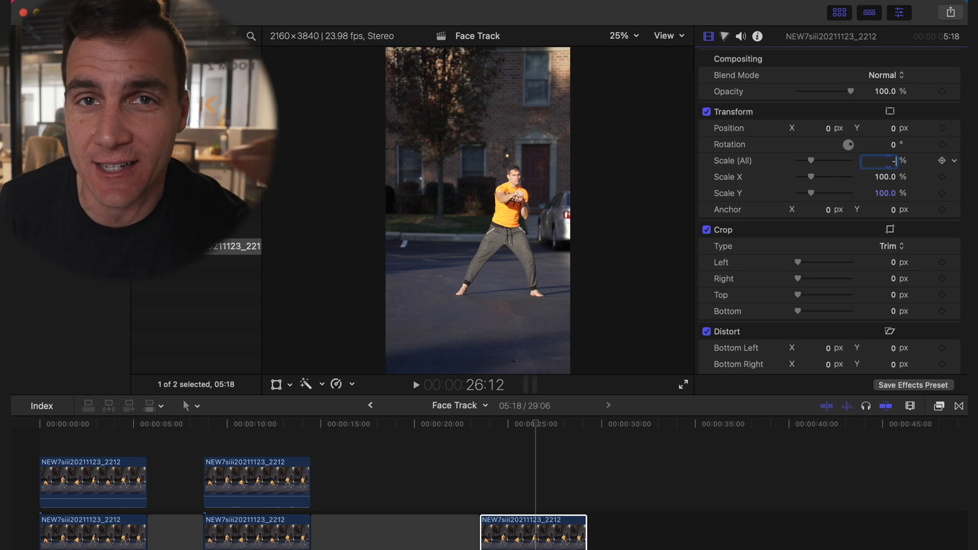
- Set the next clip copy to -185% scale and scrub its duplicate later in the timeline
type("-185")
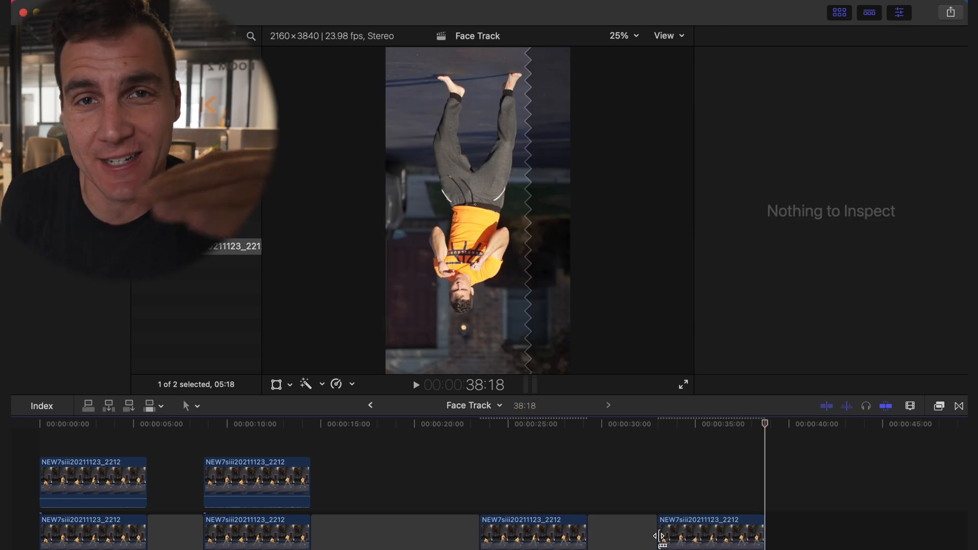
left_click(554, 532)
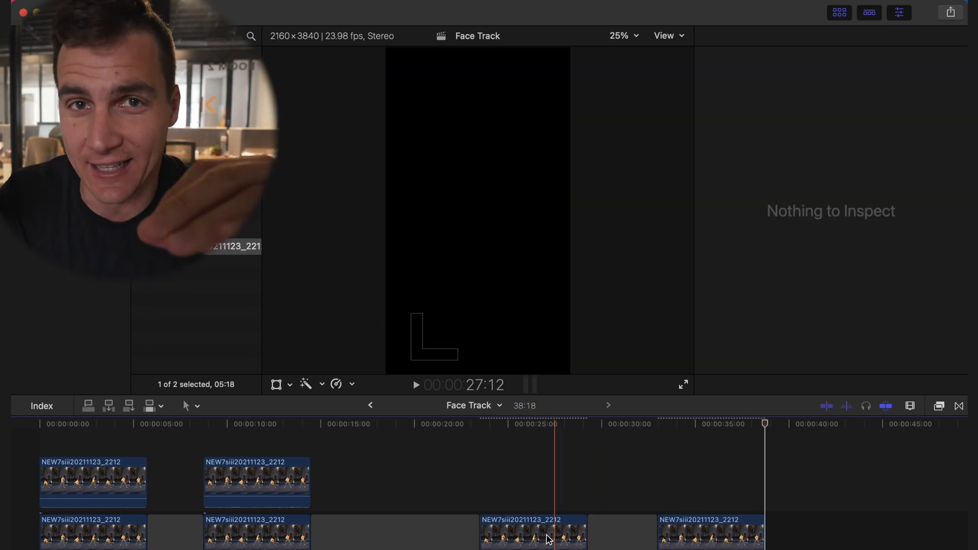
left_click(533, 532)
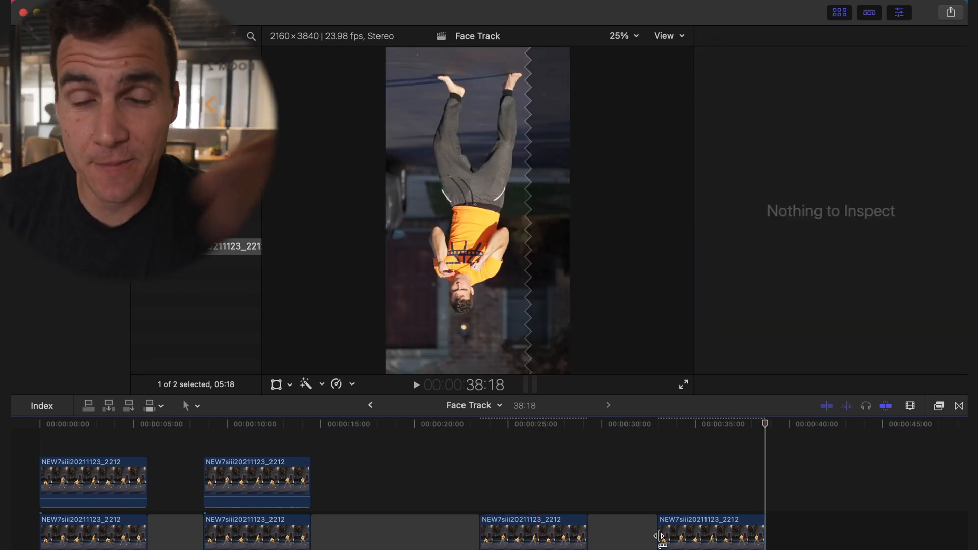
left_click(533, 532)
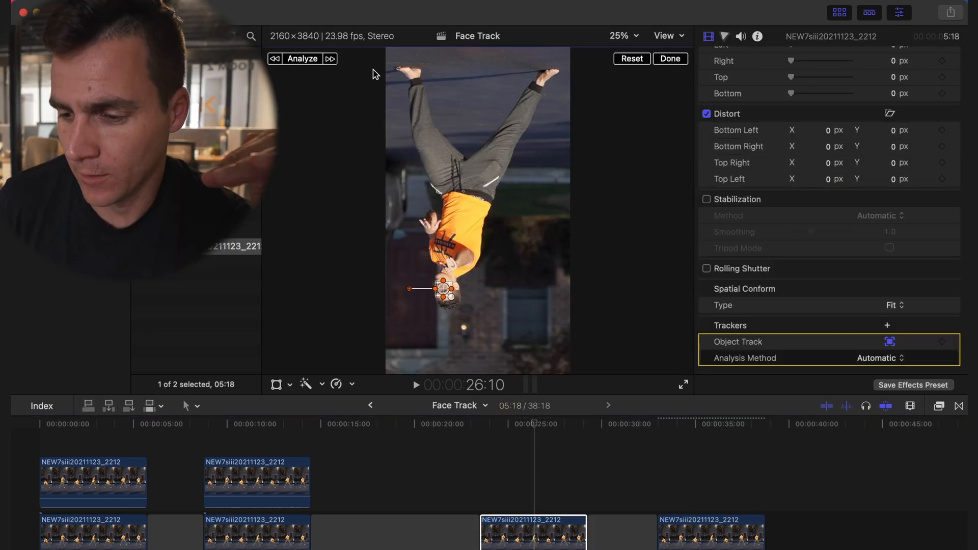
- Stack the duplicate above its clip, link it to the existing Object Track and reset rotation to 0°
left_click(711, 533)
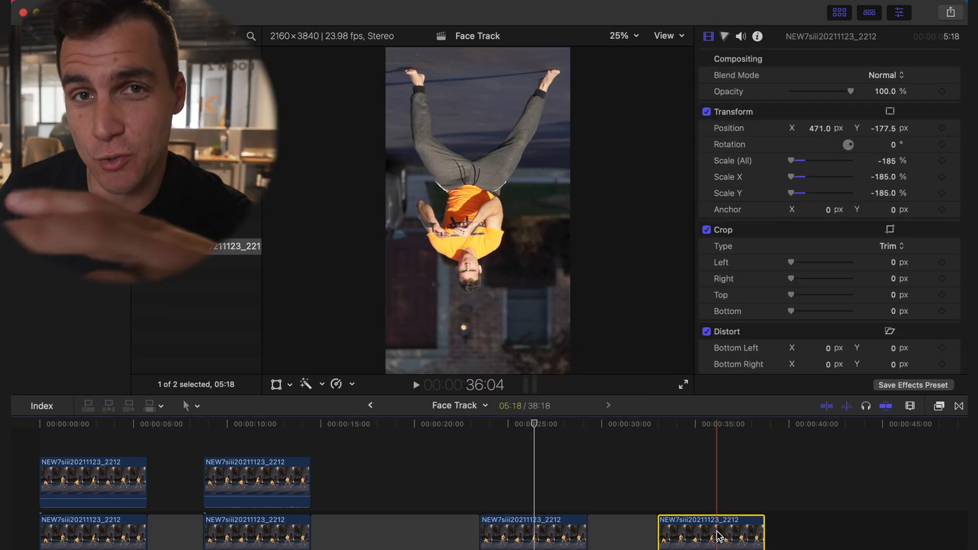
left_click(533, 480)
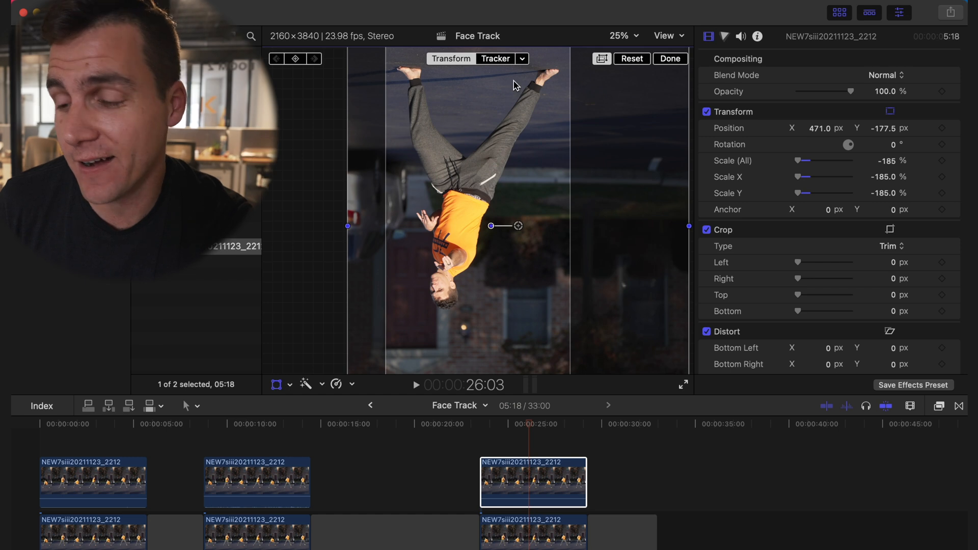
left_click(522, 59)
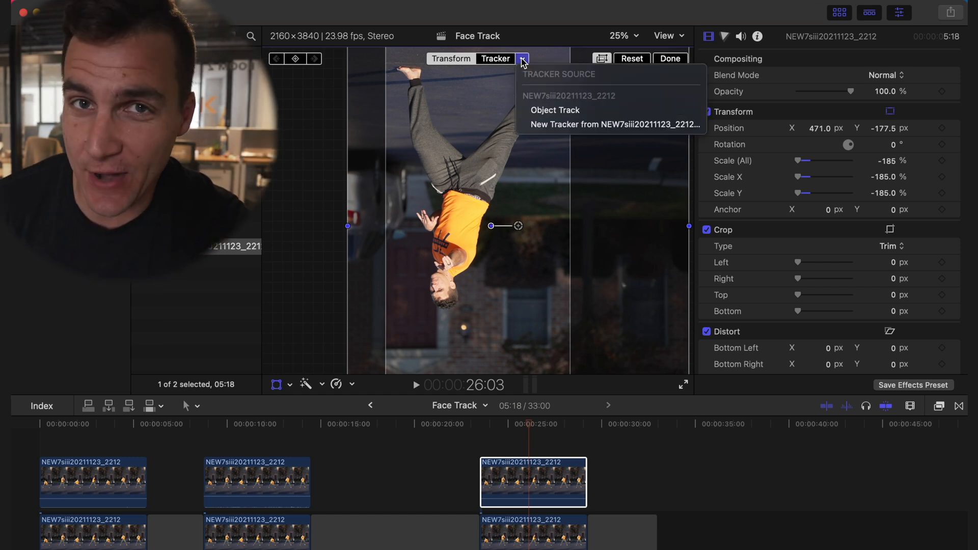
mouse_move(555, 110)
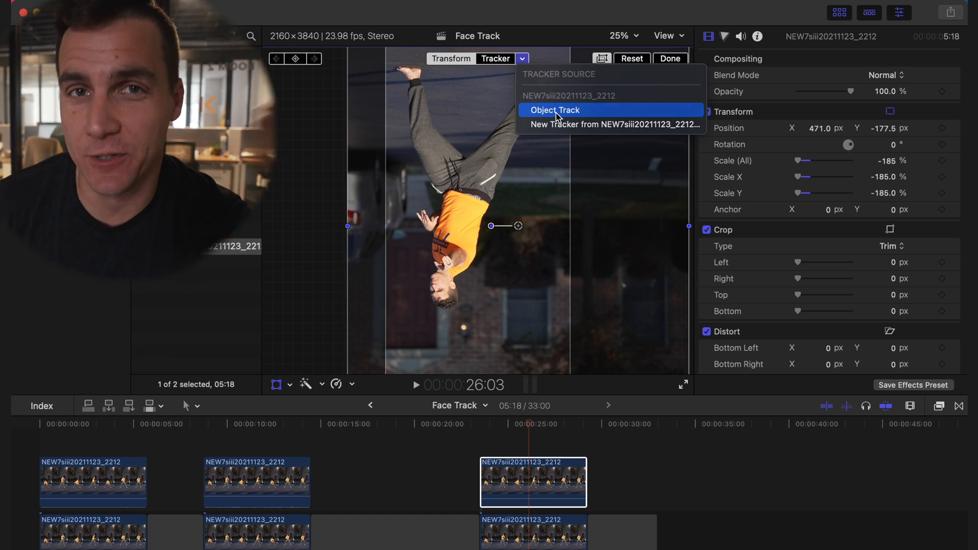
left_click(555, 110)
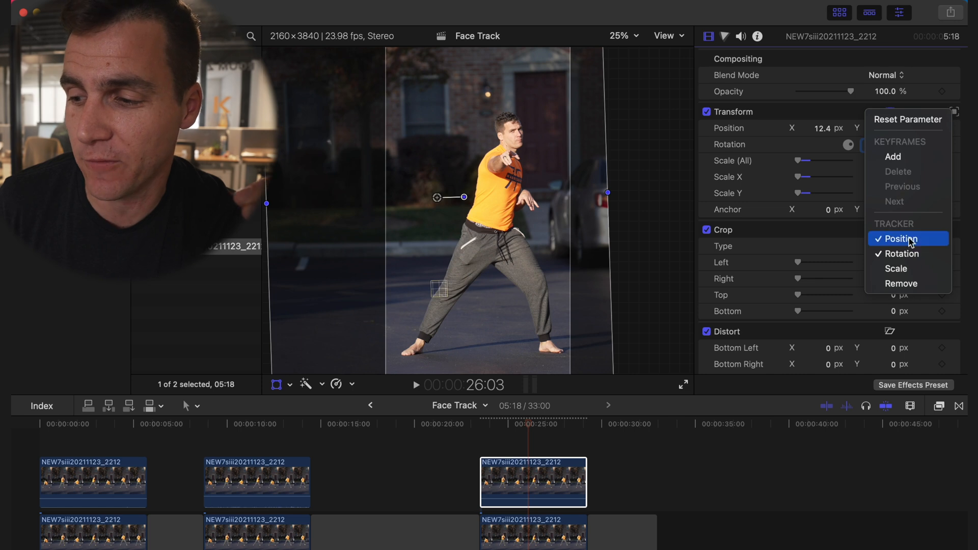
left_click(900, 238)
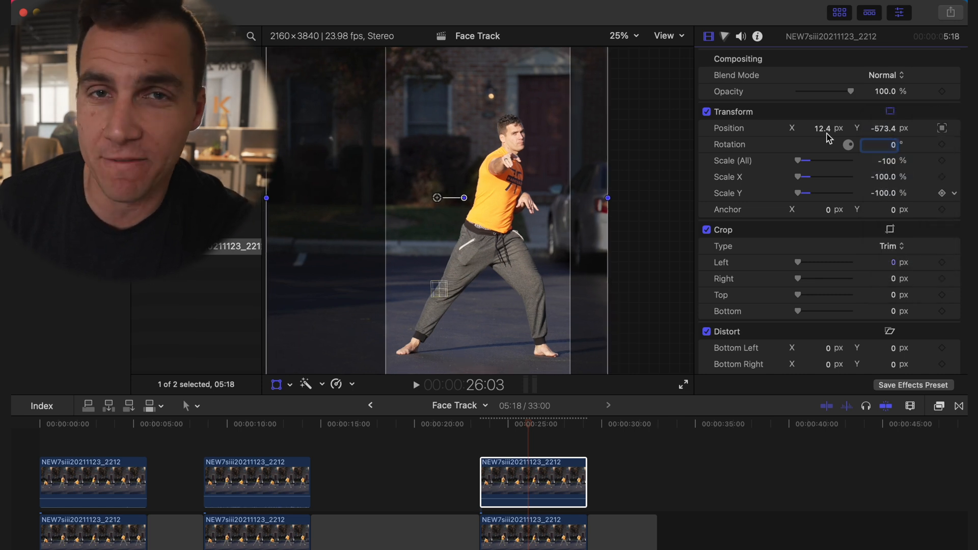